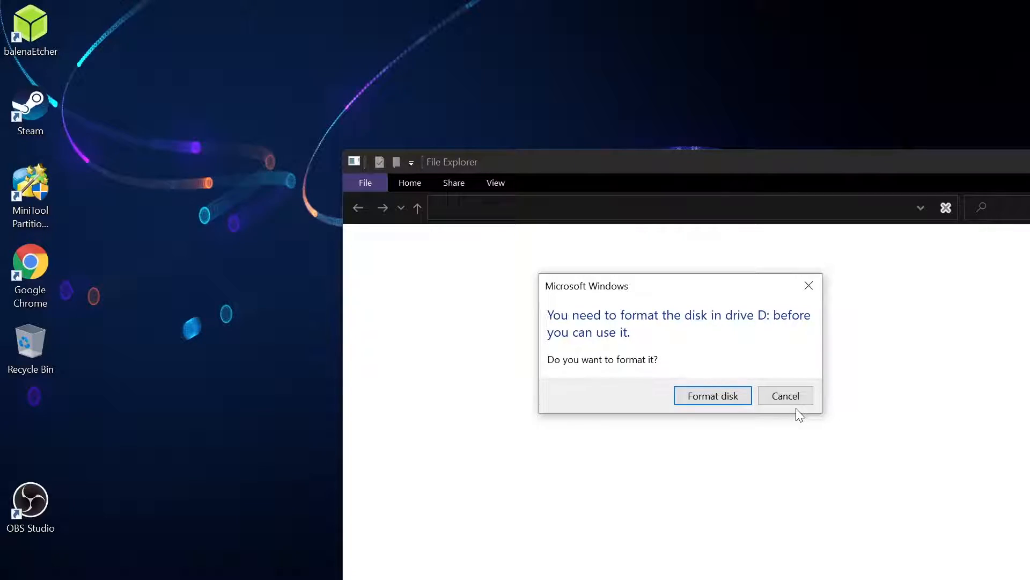
- Cancel the D: drive format prompt, dismiss the access error and quit MiniTool Partition Wizard
{"action": "left_click", "coordinate": [785, 396]}
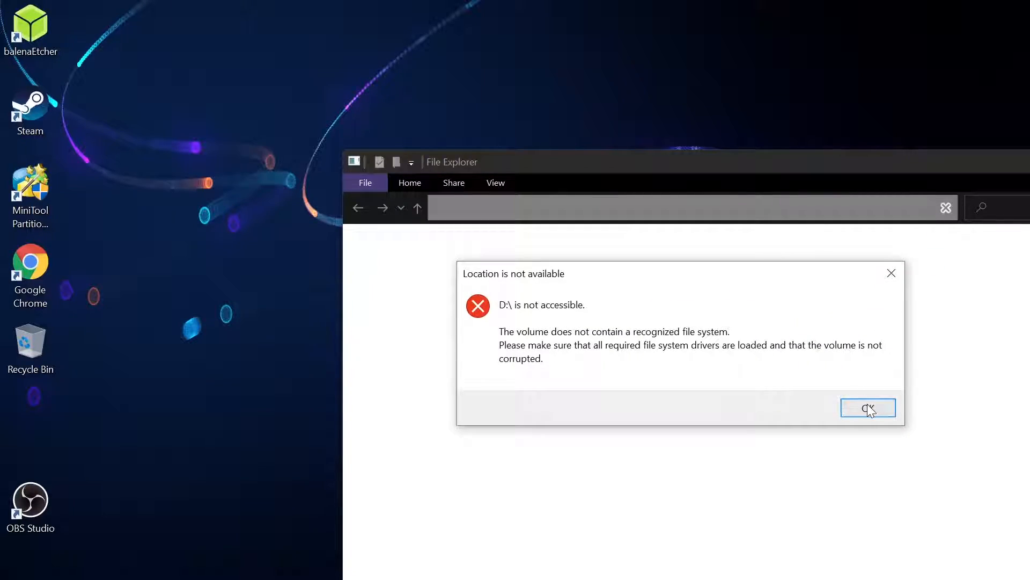
{"action": "left_click", "coordinate": [867, 408]}
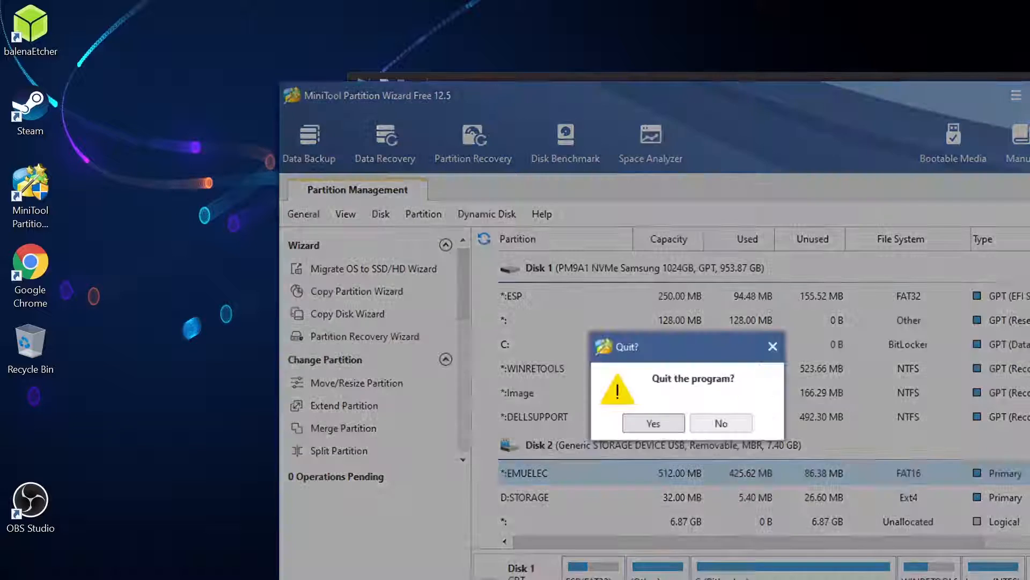
{"action": "left_click", "coordinate": [652, 423]}
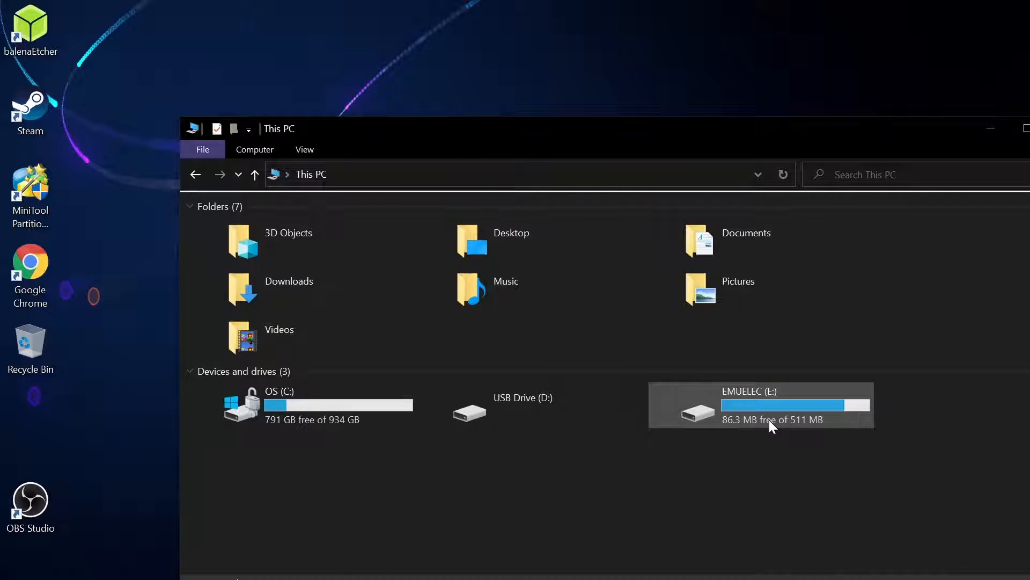
{"action": "mouse_move", "coordinate": [772, 426]}
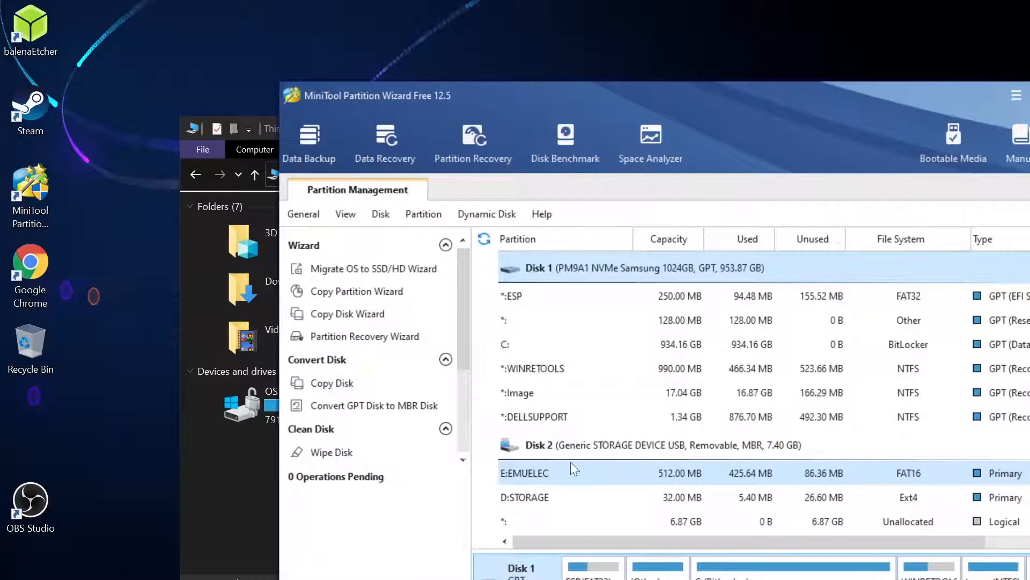
{"action": "mouse_move", "coordinate": [536, 473]}
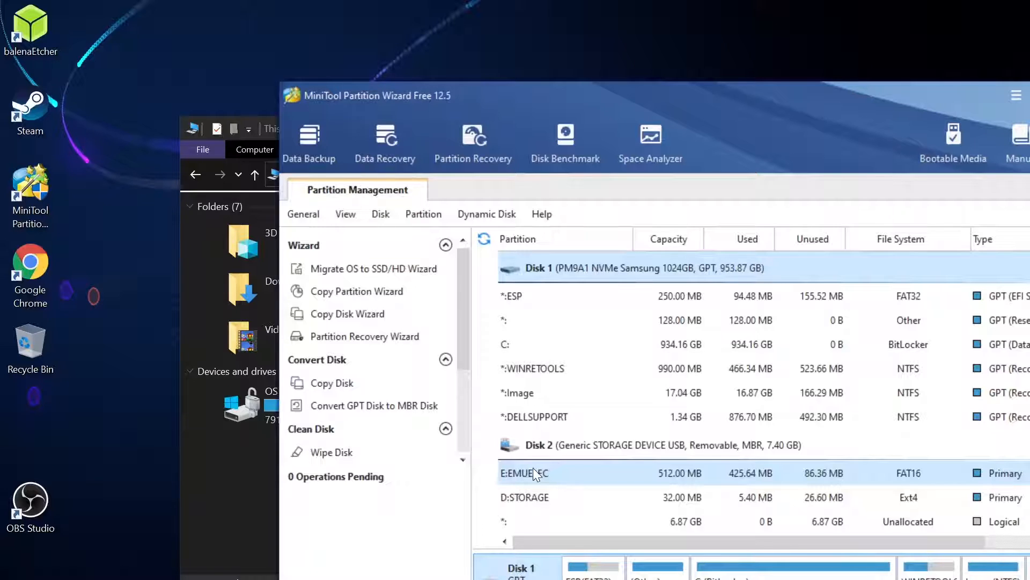
{"action": "mouse_move", "coordinate": [505, 480]}
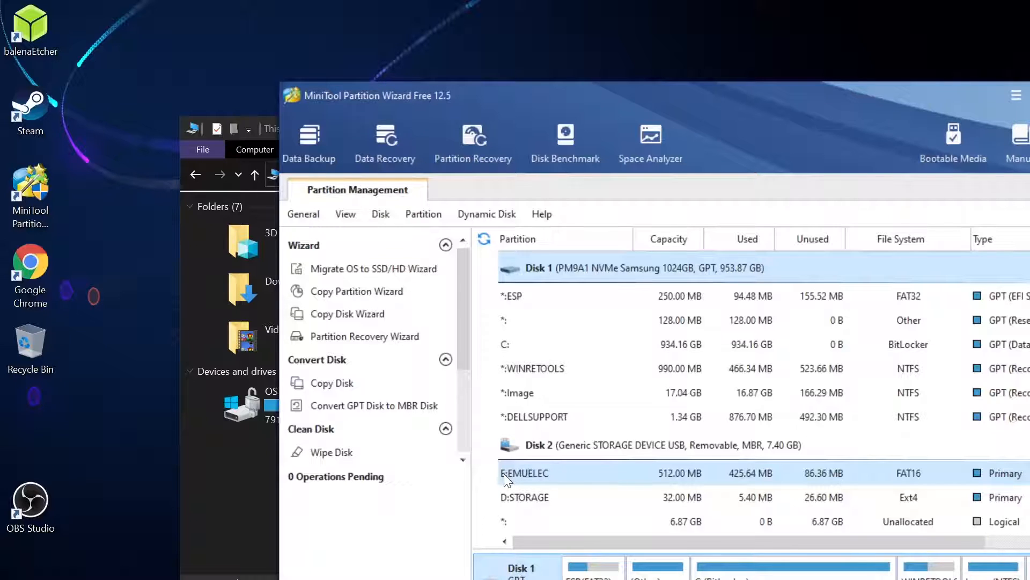
- Check the E:EMUELEC partition's context menu on Disk 2 and dismiss it
{"action": "right_click", "coordinate": [525, 473]}
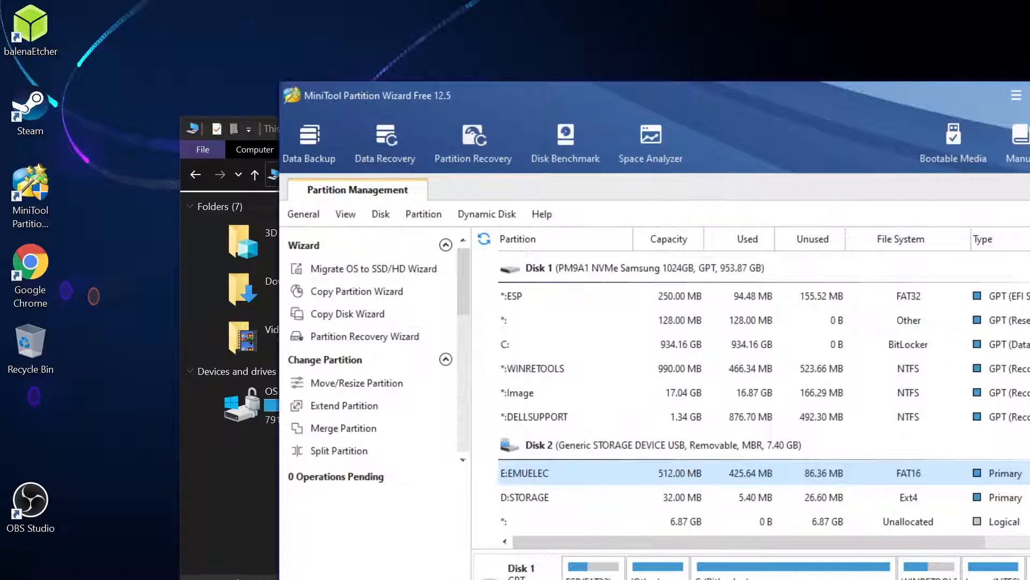
{"action": "mouse_move", "coordinate": [556, 476]}
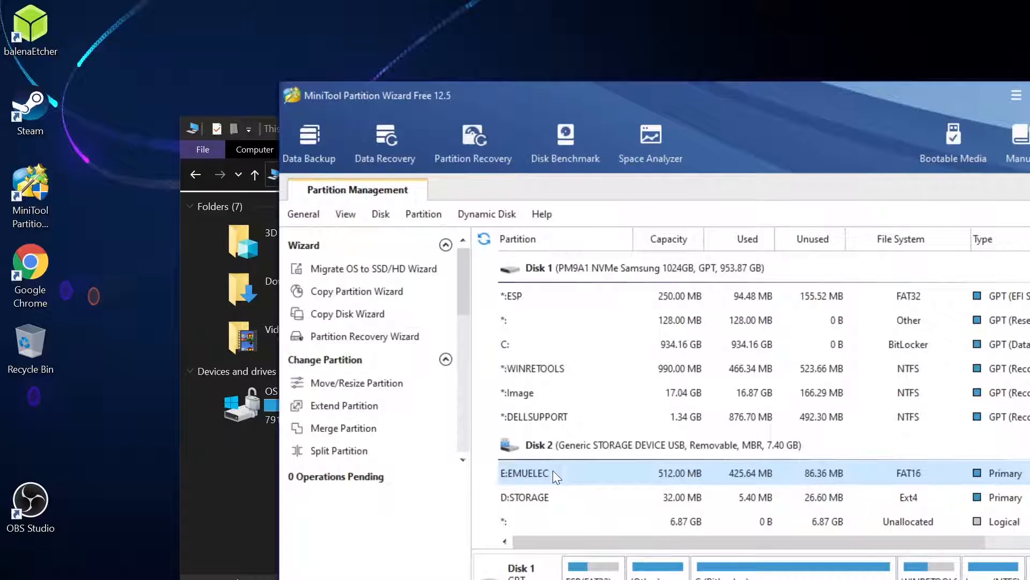
{"action": "right_click", "coordinate": [556, 472]}
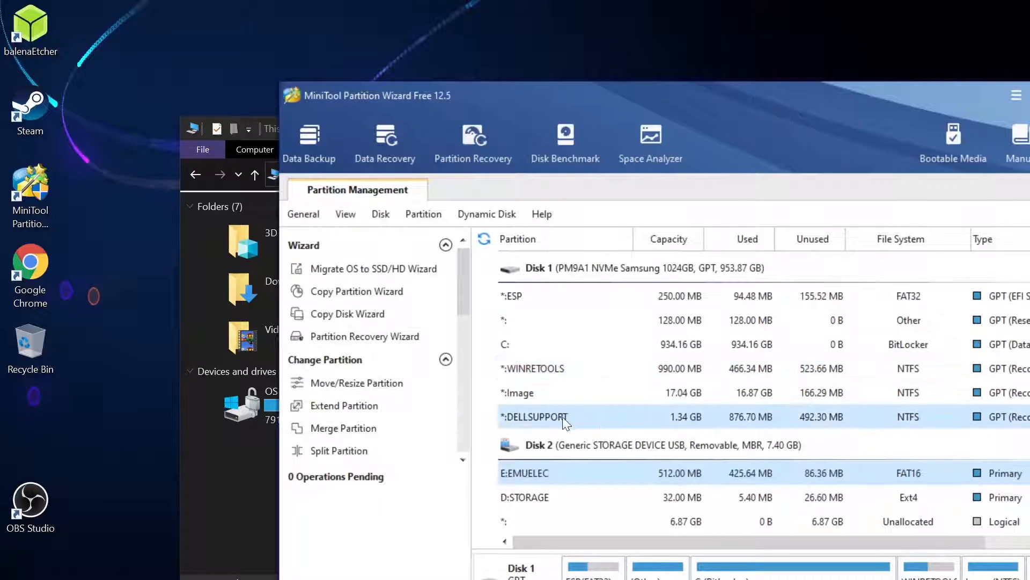
{"action": "left_click", "coordinate": [546, 472]}
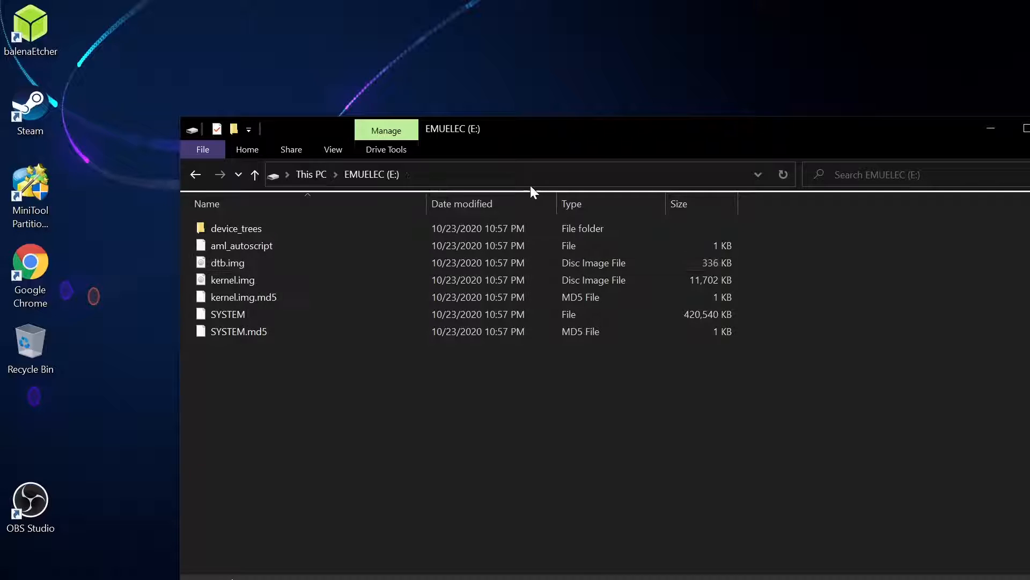
- Open a second File Explorer window at This PC > Downloads beside the EMUELEC (E:) window
{"action": "left_click", "coordinate": [238, 332]}
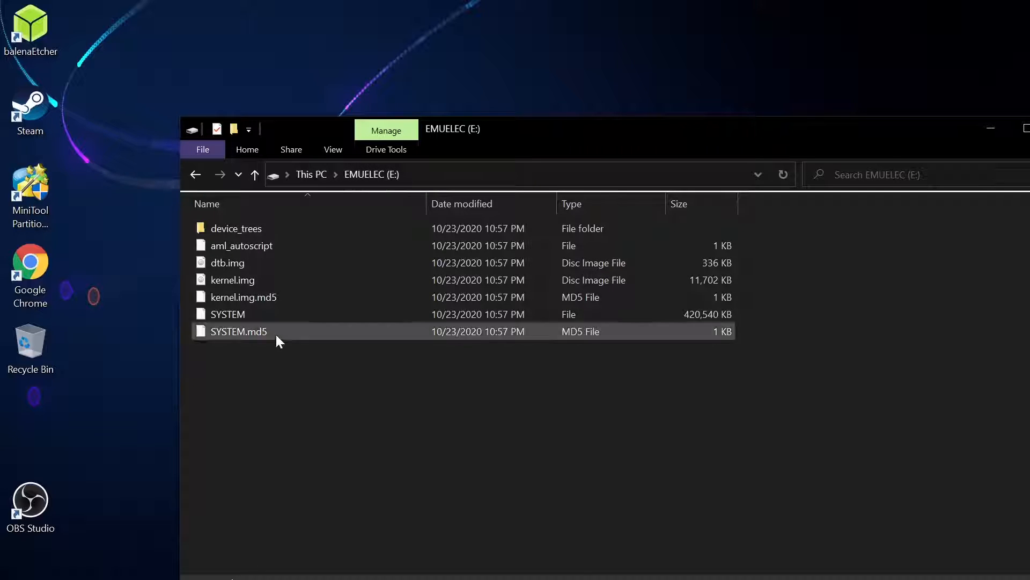
{"action": "mouse_move", "coordinate": [253, 263]}
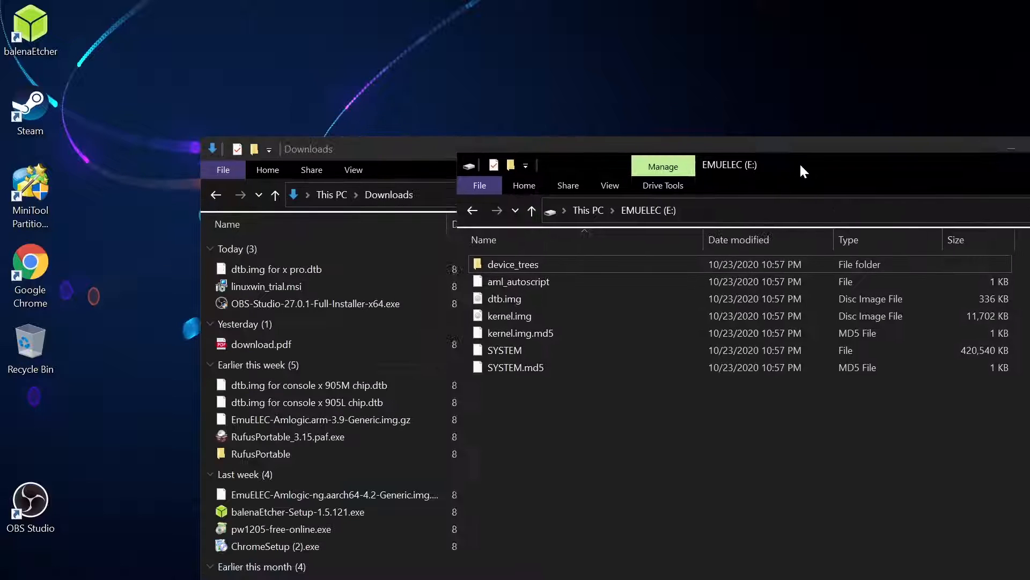
- Copy 'dtb.img for x pro.dtb' onto E:, remove the old dtb.img and rename the copy to dtb.img
{"action": "left_click", "coordinate": [297, 268]}
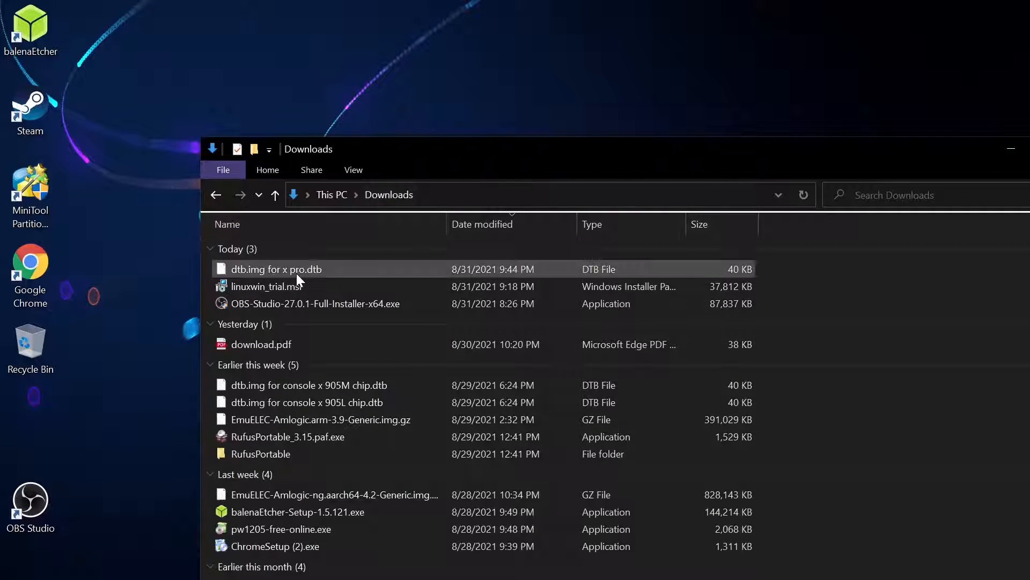
{"action": "mouse_move", "coordinate": [276, 268]}
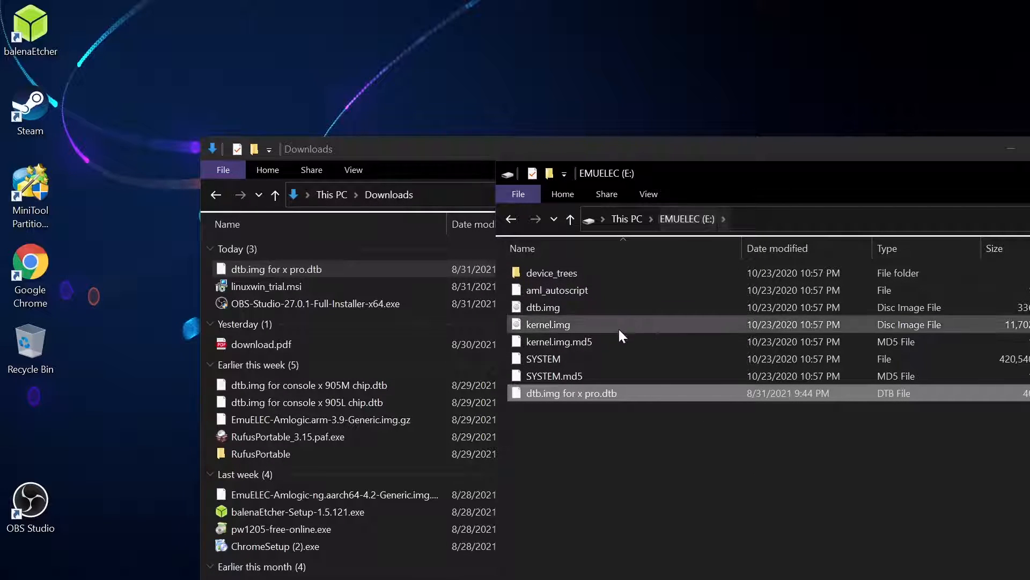
{"action": "left_click", "coordinate": [543, 307]}
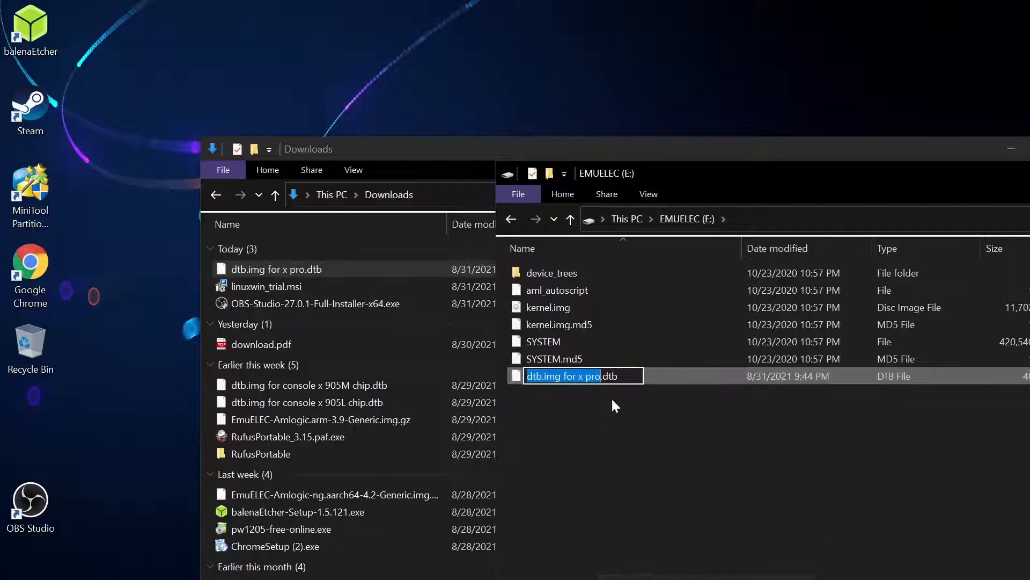
{"action": "type", "text": "dtb.img for x p"}
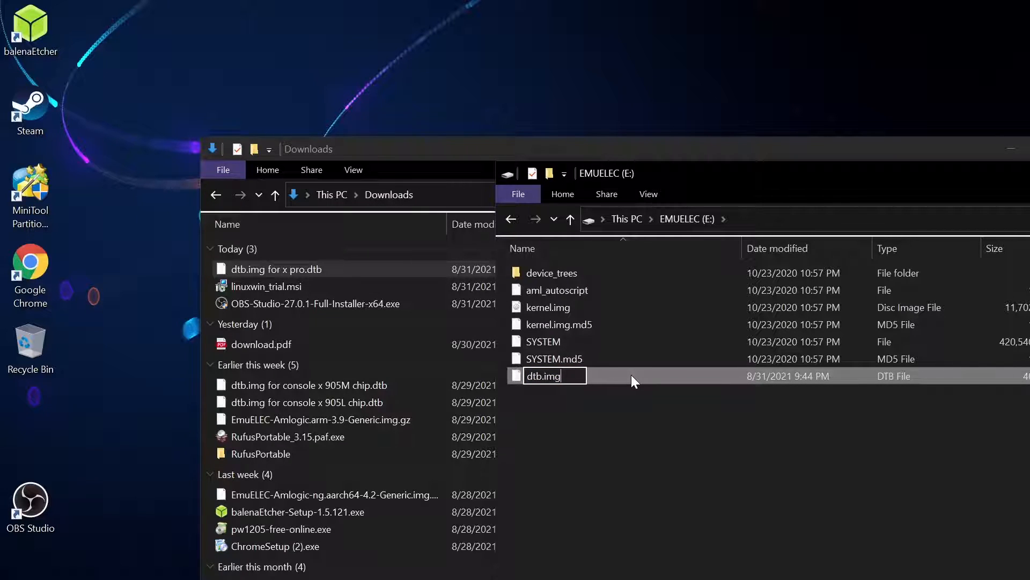
{"action": "key", "text": "Enter"}
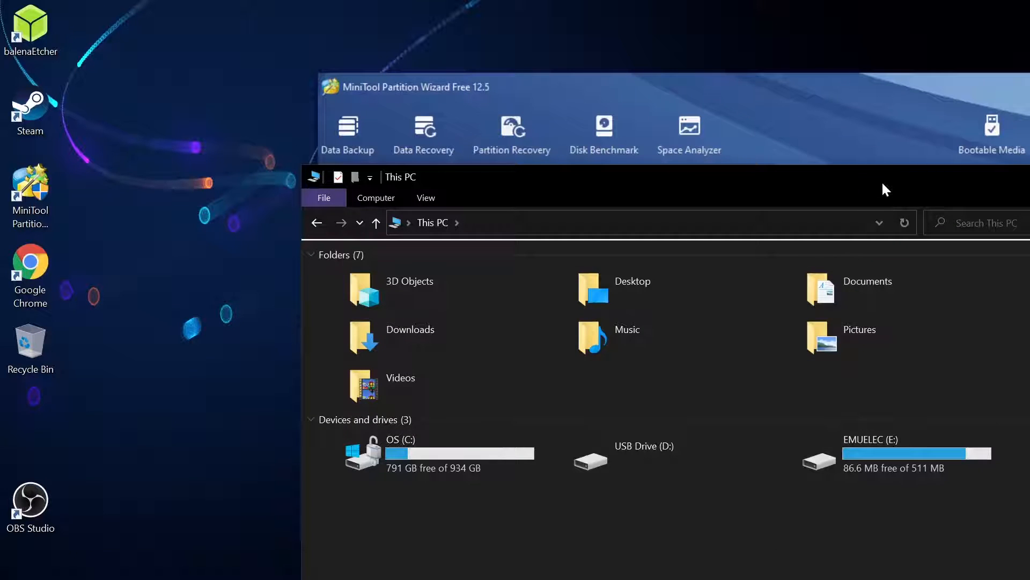
{"action": "left_click_drag", "start_coordinate": [885, 189], "coordinate": [647, 178]}
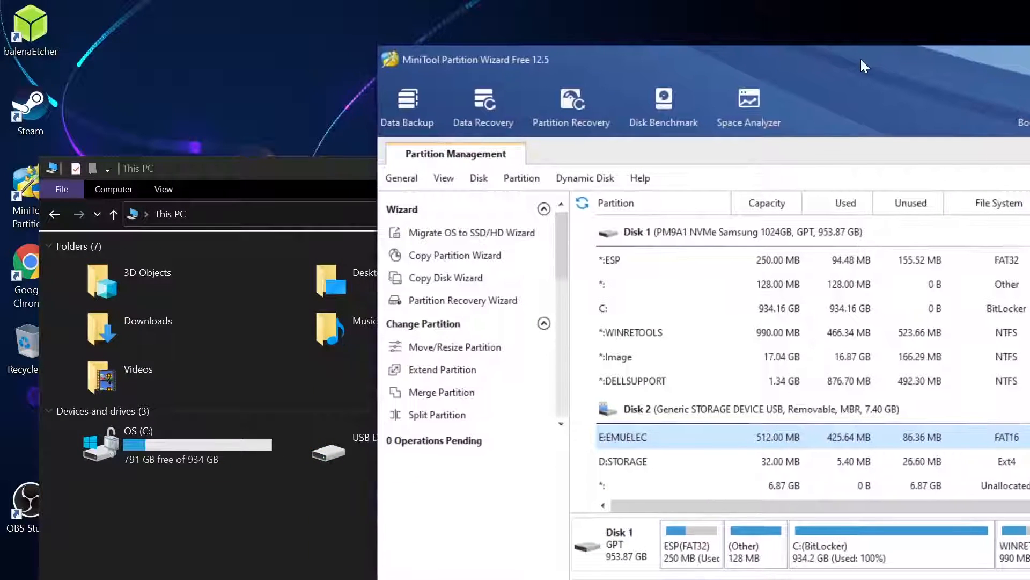
{"action": "left_click", "coordinate": [623, 461]}
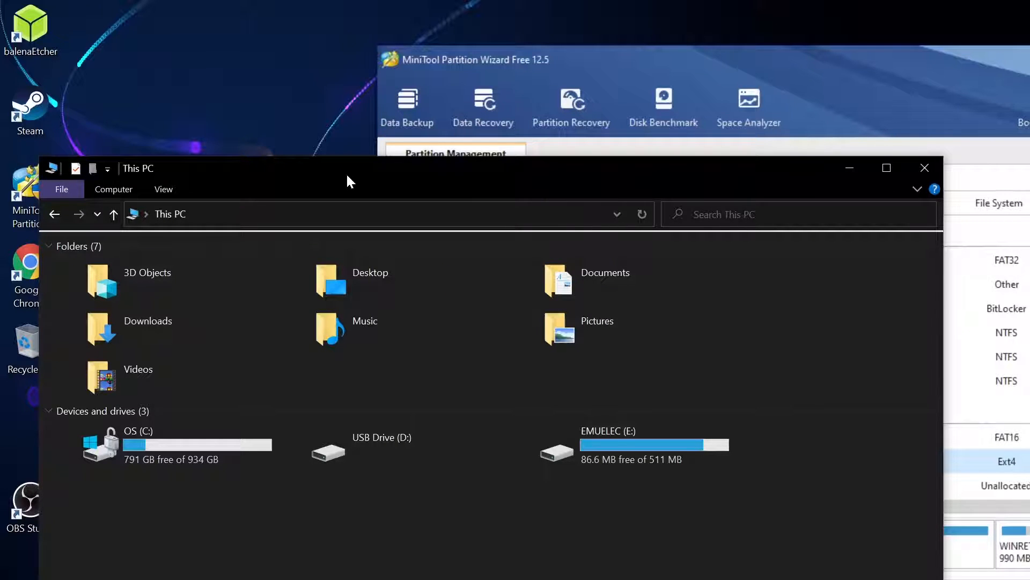
{"action": "mouse_move", "coordinate": [879, 64]}
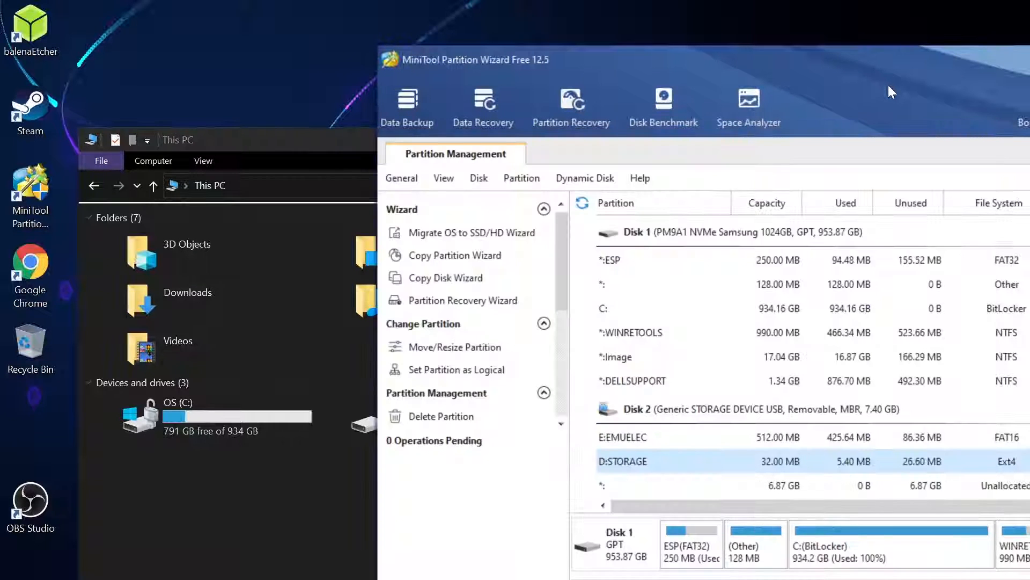
{"action": "mouse_move", "coordinate": [844, 468]}
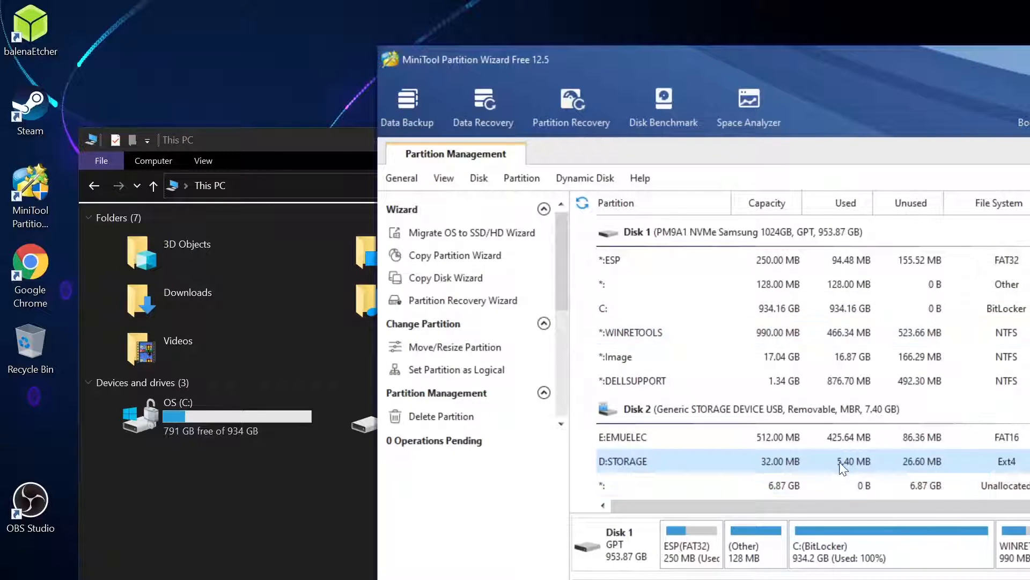
{"action": "mouse_move", "coordinate": [845, 474]}
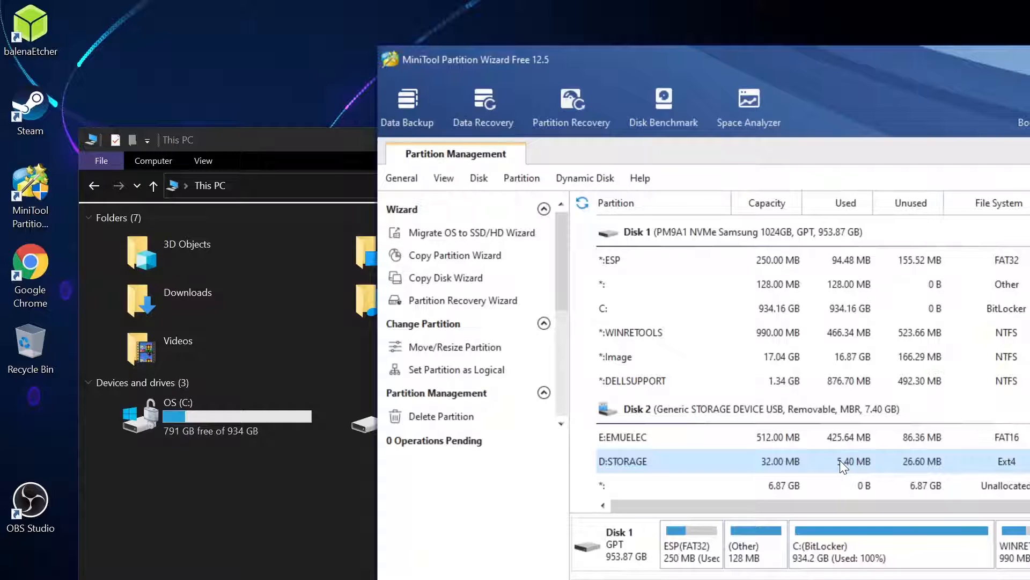
{"action": "mouse_move", "coordinate": [455, 347]}
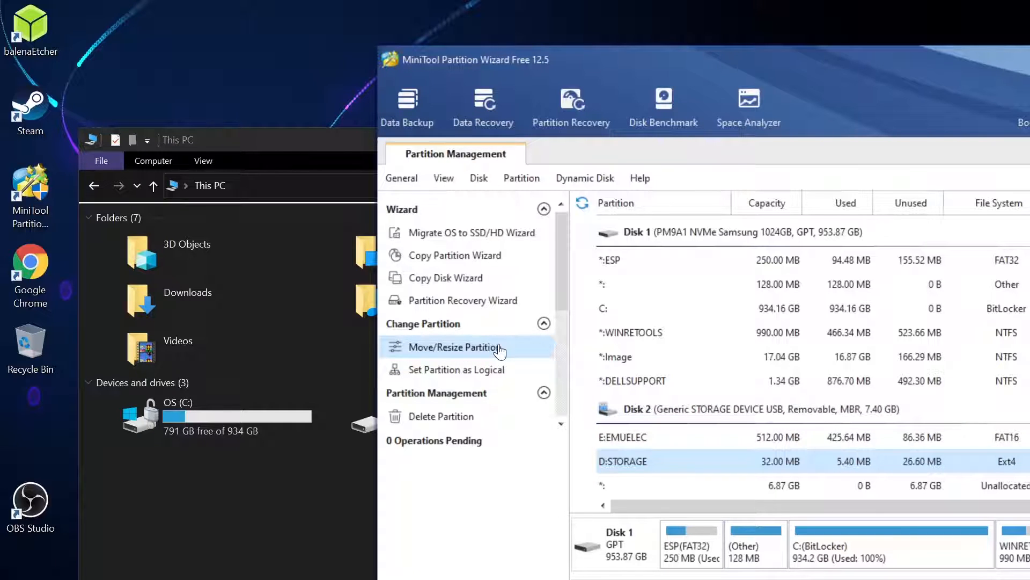
{"action": "left_click", "coordinate": [454, 347]}
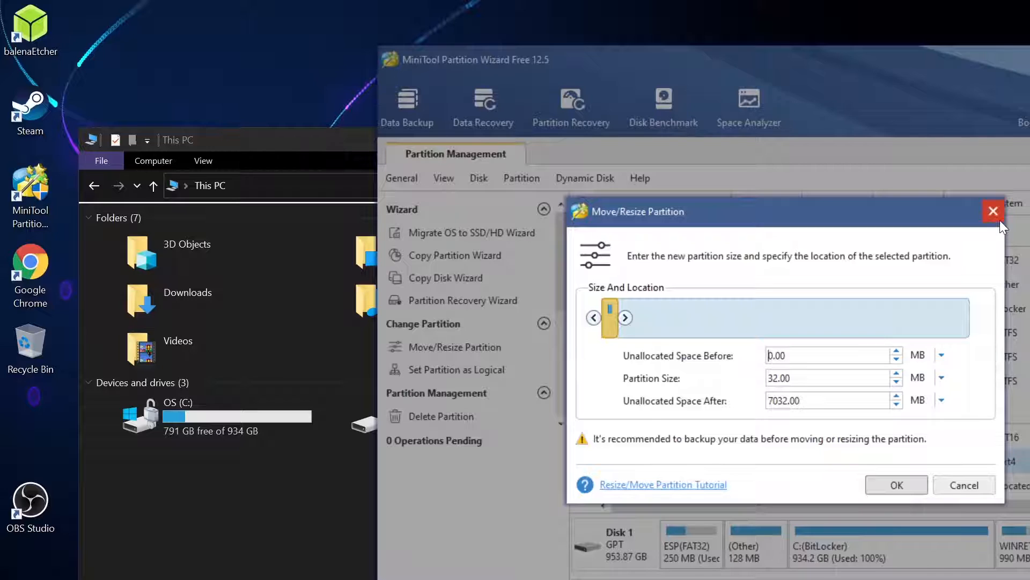
{"action": "left_click", "coordinate": [993, 211]}
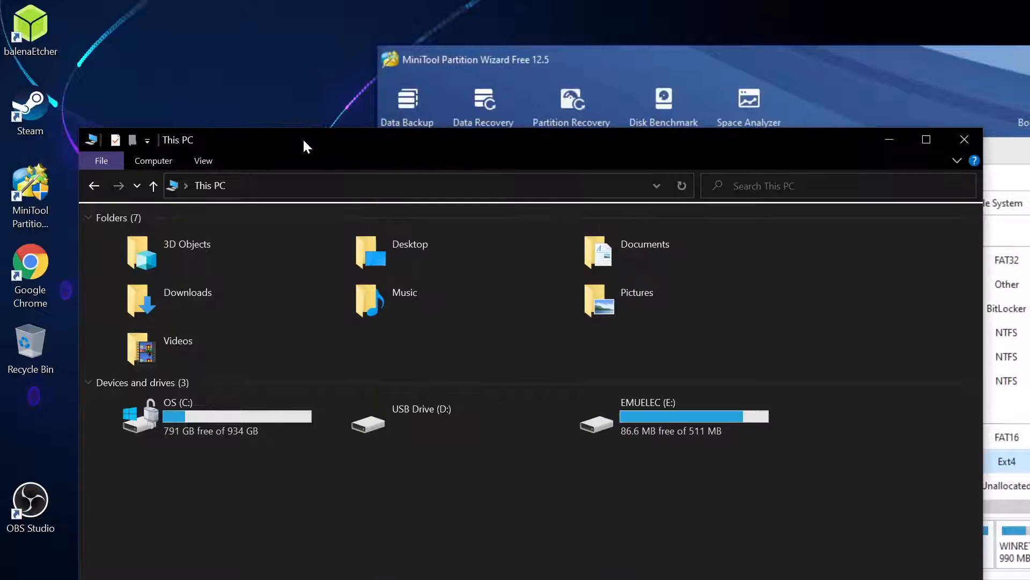
{"action": "mouse_move", "coordinate": [297, 153]}
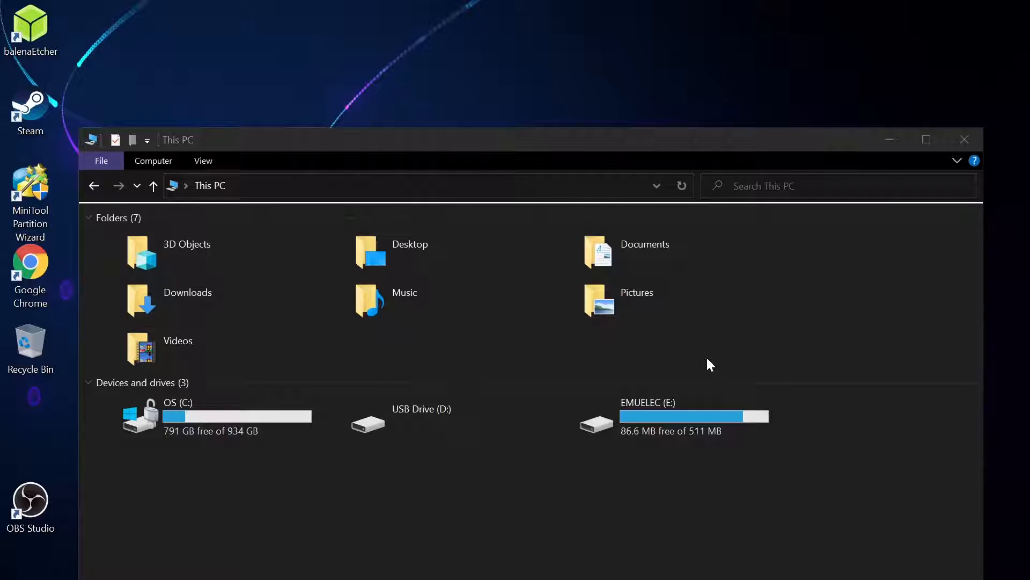
{"action": "mouse_move", "coordinate": [594, 371]}
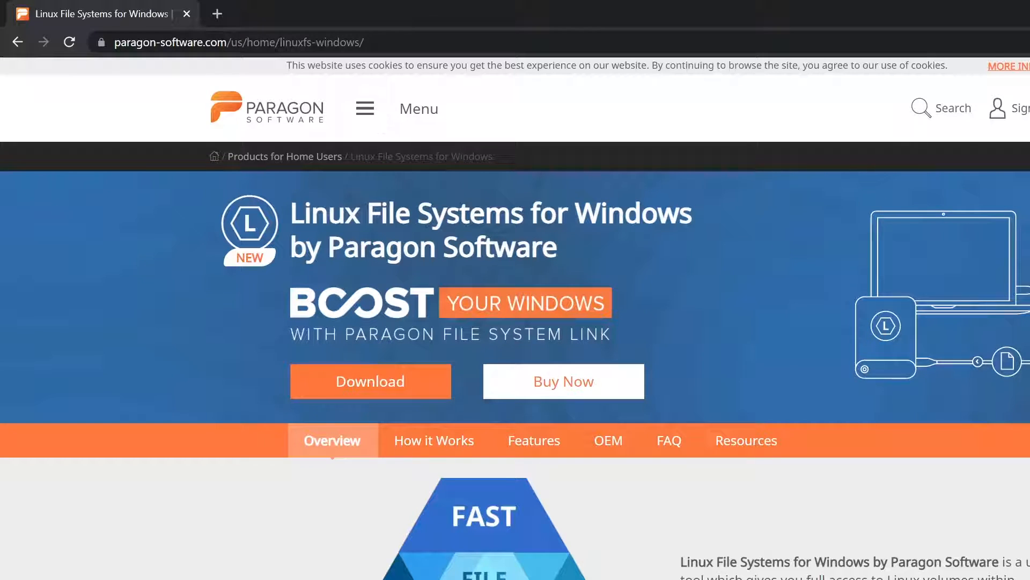
{"action": "mouse_move", "coordinate": [563, 382]}
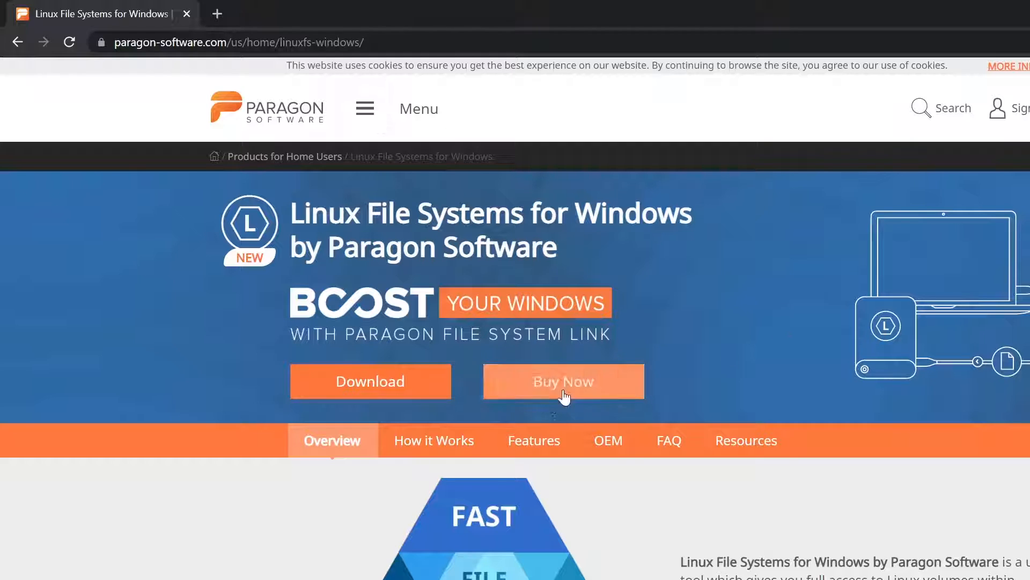
- Choose Buy Now for Linux File Systems for Windows to reach the Paragon shop checkout
{"action": "left_click", "coordinate": [564, 381]}
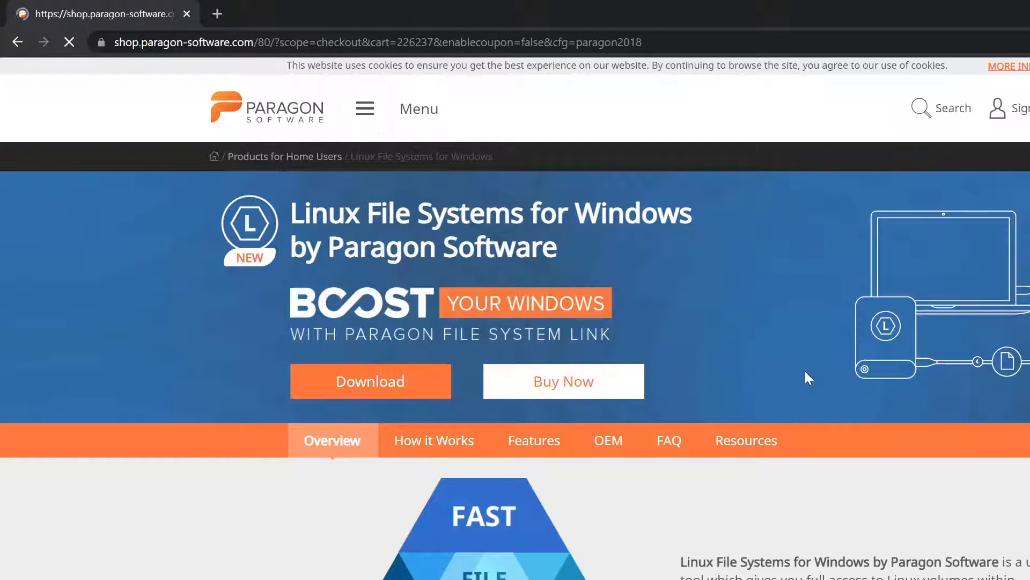
{"action": "left_click", "coordinate": [564, 381]}
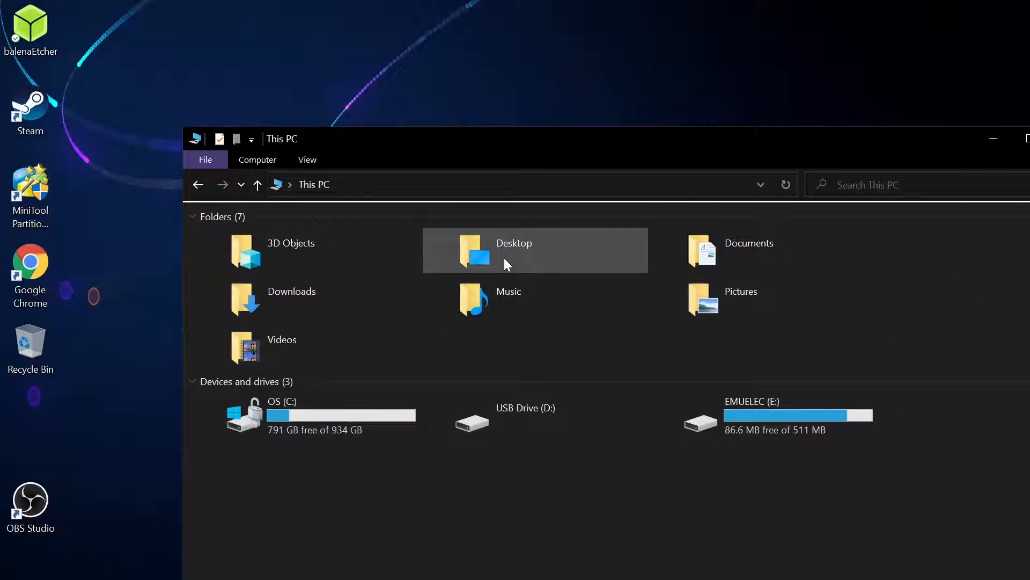
{"action": "mouse_move", "coordinate": [513, 263]}
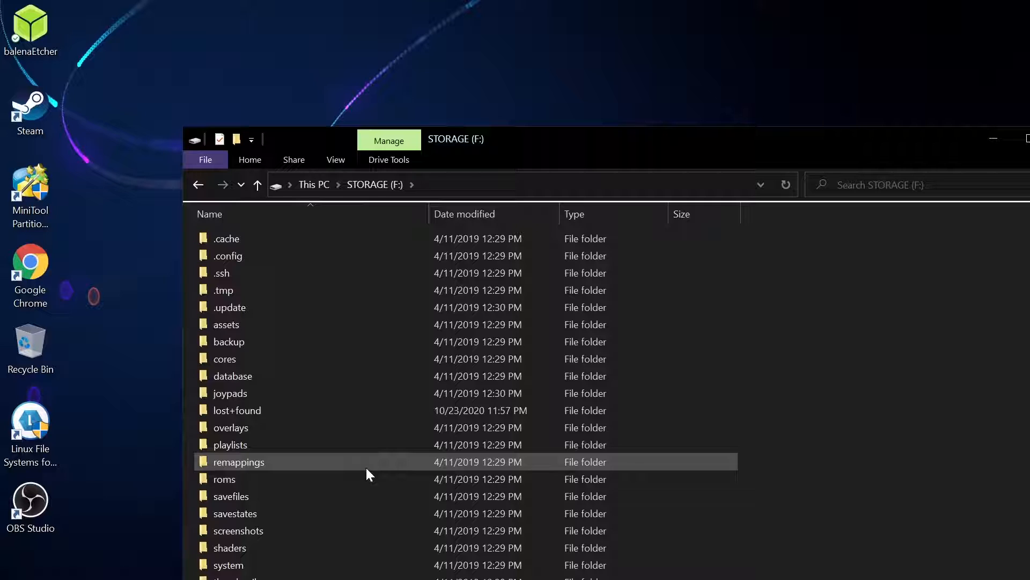
{"action": "double_click", "coordinate": [224, 479]}
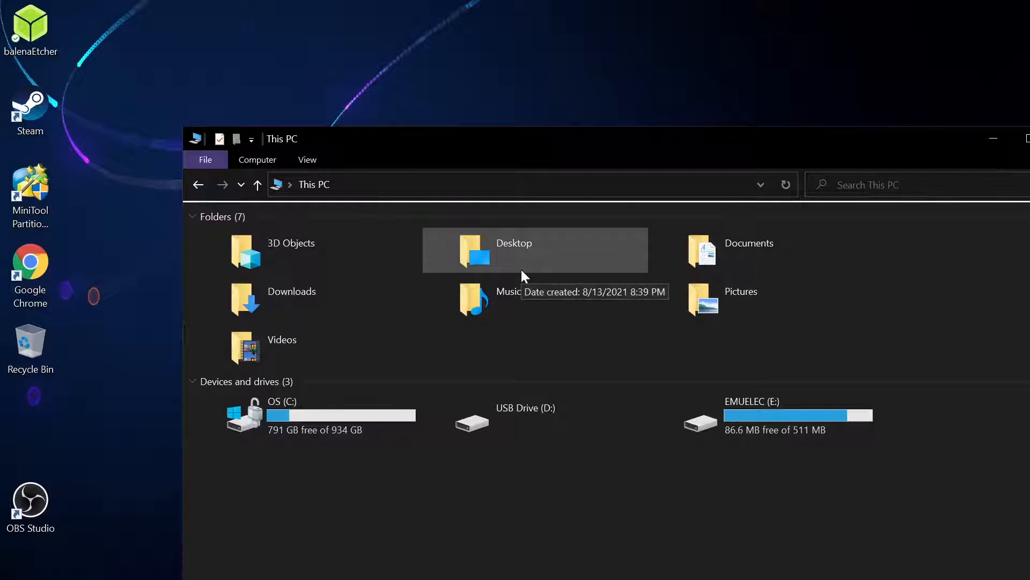
{"action": "mouse_move", "coordinate": [550, 527]}
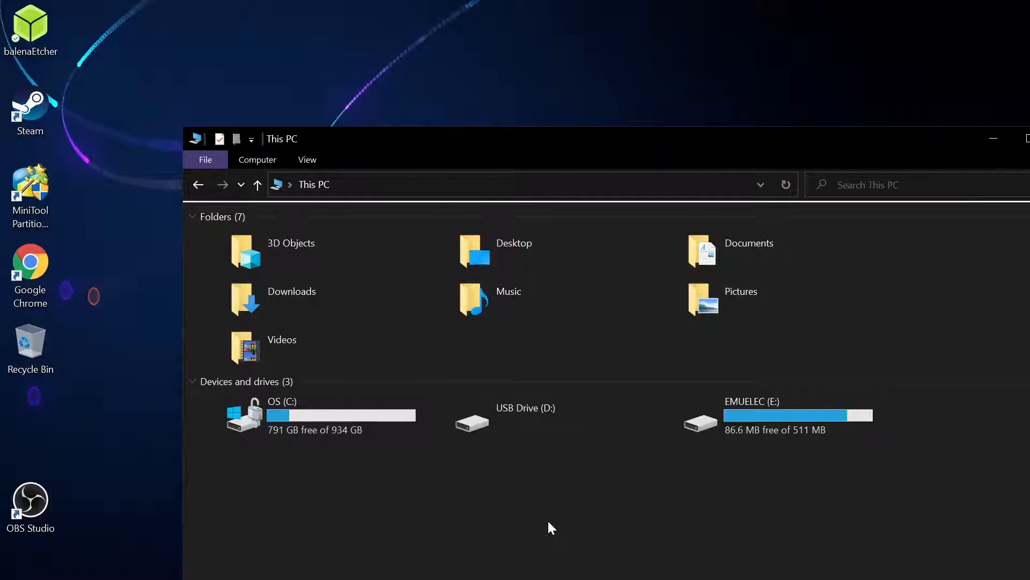
{"action": "mouse_move", "coordinate": [622, 511]}
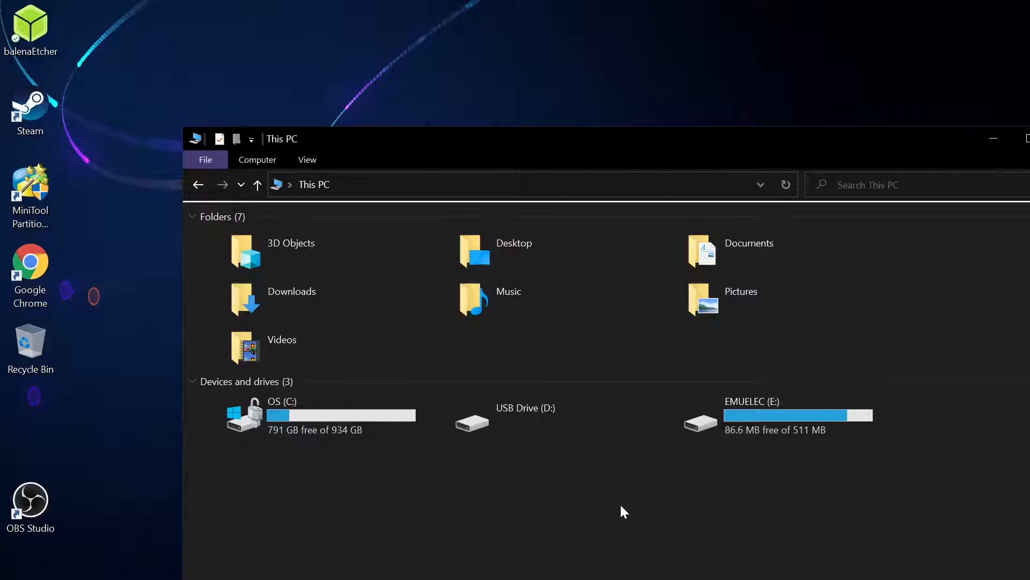